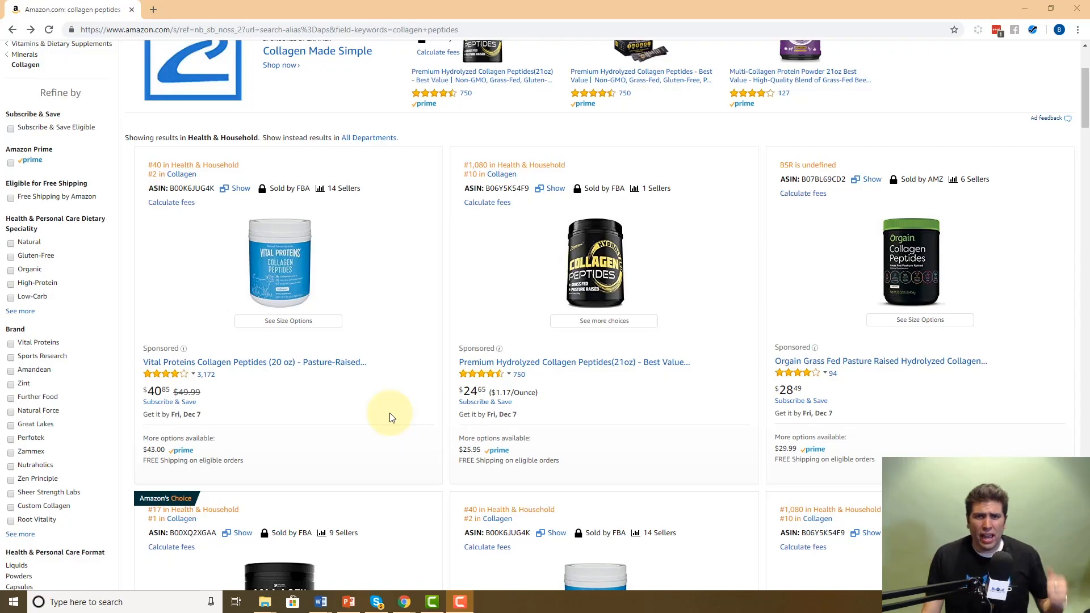
mouse_move(322, 479)
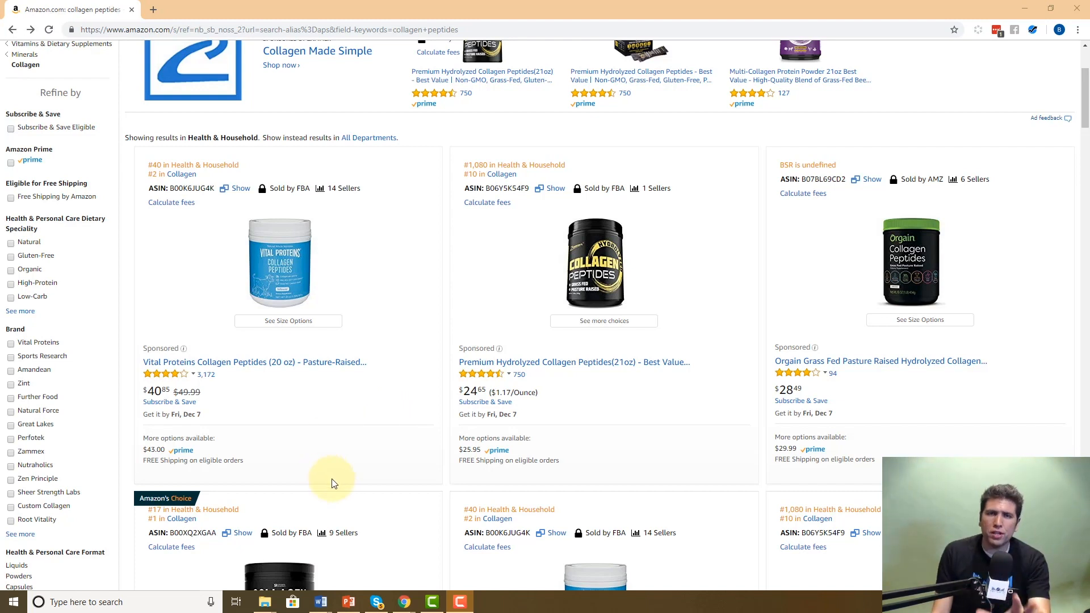
- Go from the search results to the Zammex collagen peptides (21oz) product page
scroll("up", 3)
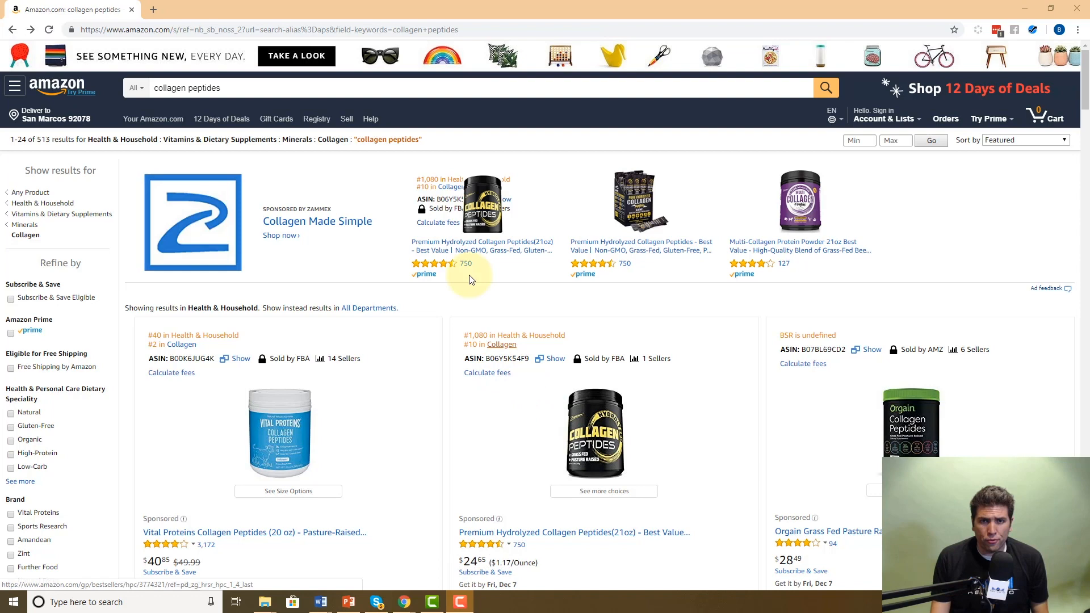
mouse_move(493, 269)
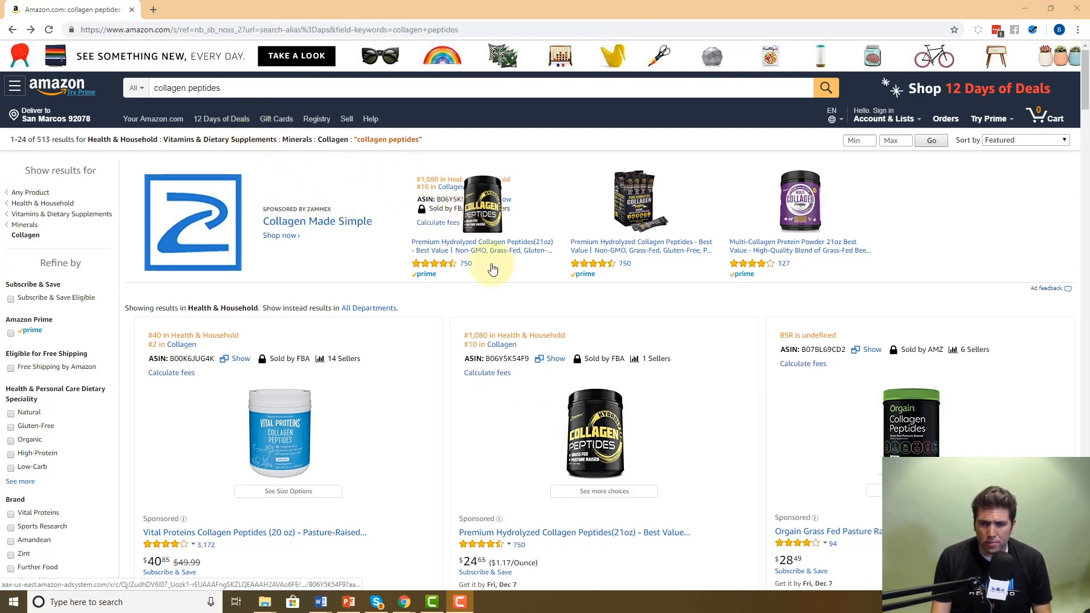
scroll("down", 3)
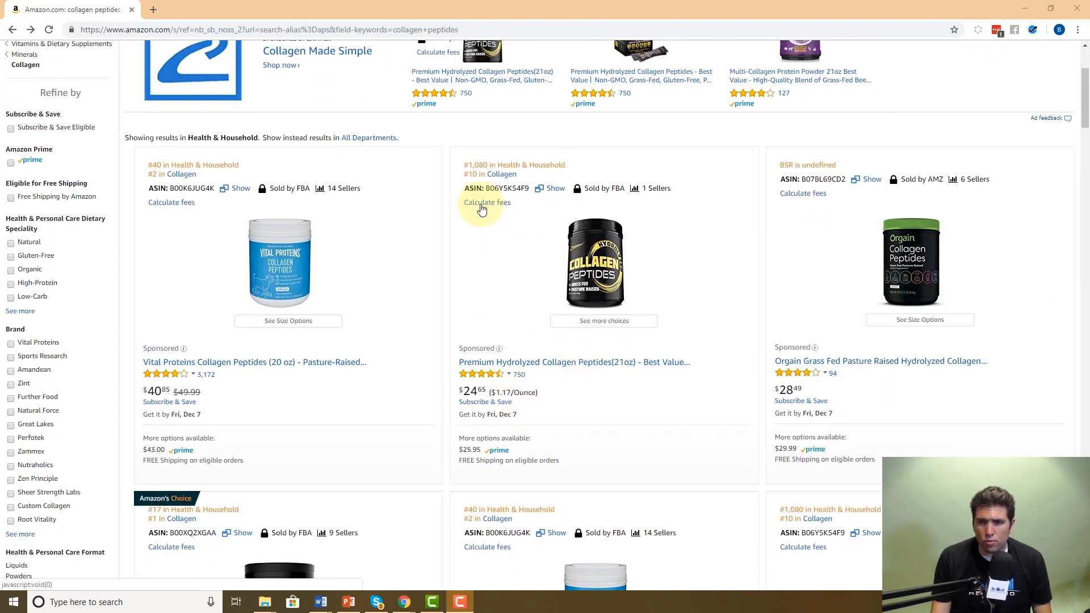
left_click(487, 202)
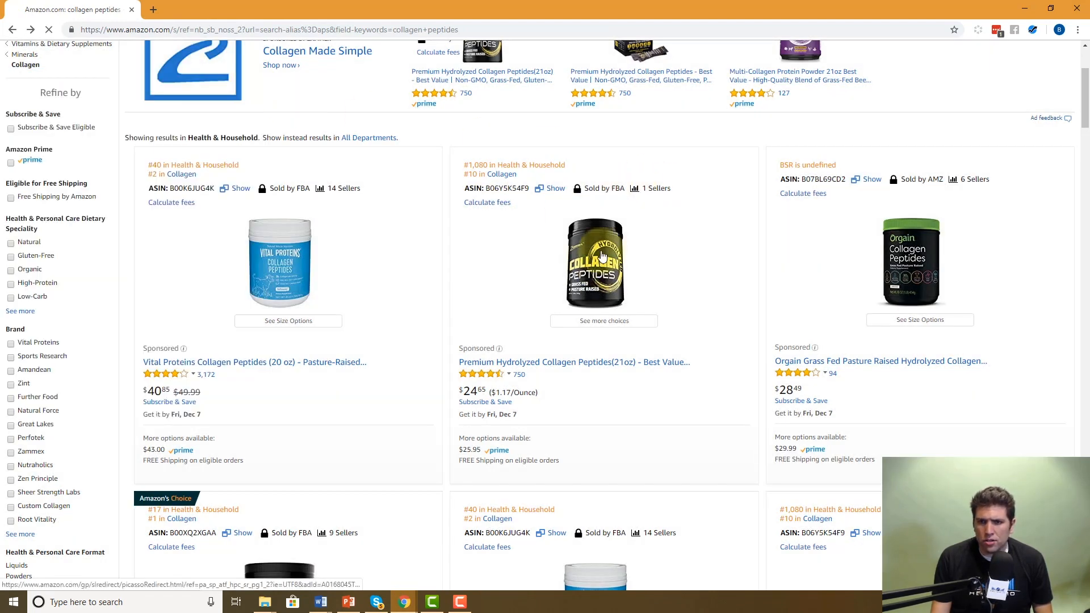
left_click(594, 262)
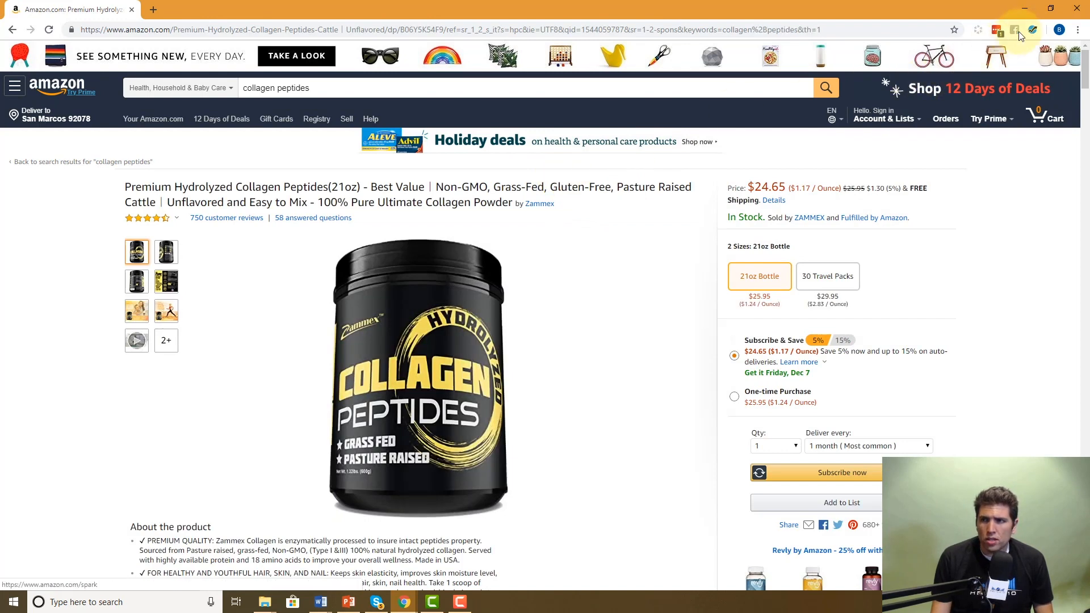
- Try the Profitability Calculator from the Helium 10 tools menu, dismiss it empty, and reach the Helium 10 panel
left_click(1032, 30)
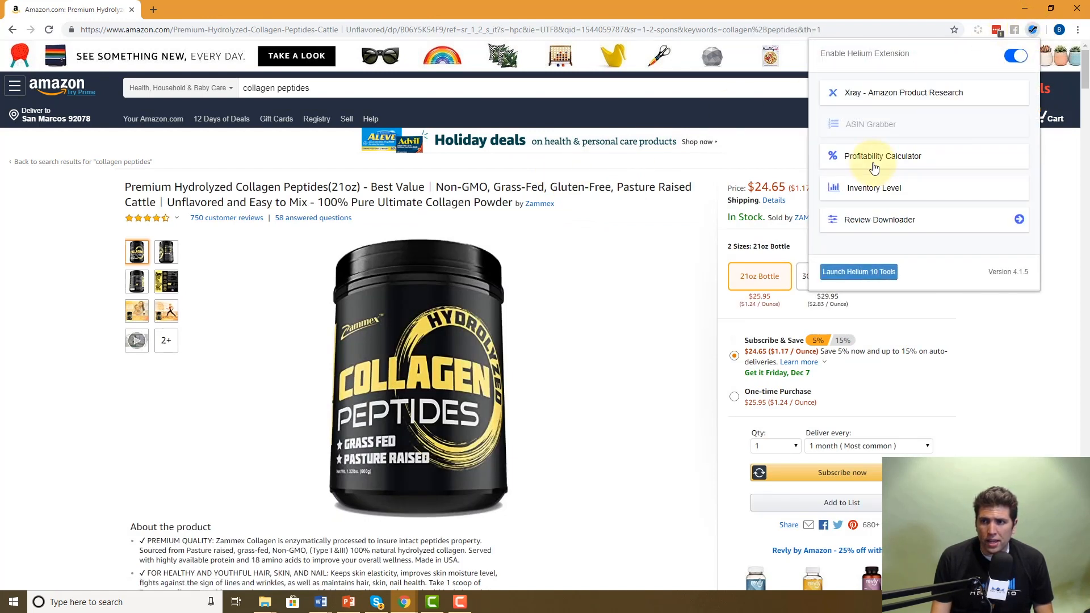
left_click(883, 156)
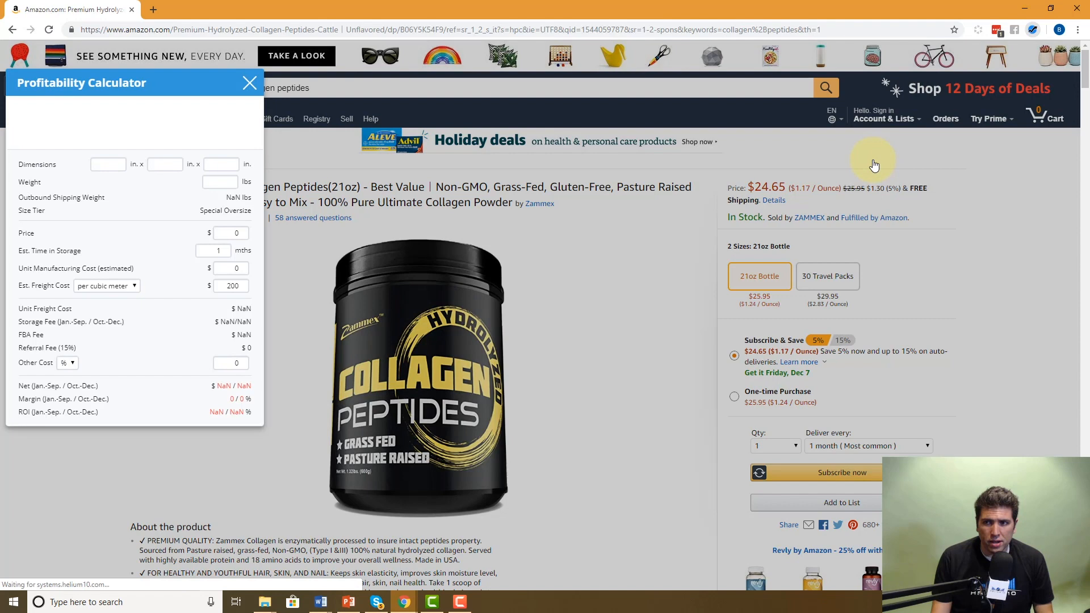
left_click(250, 83)
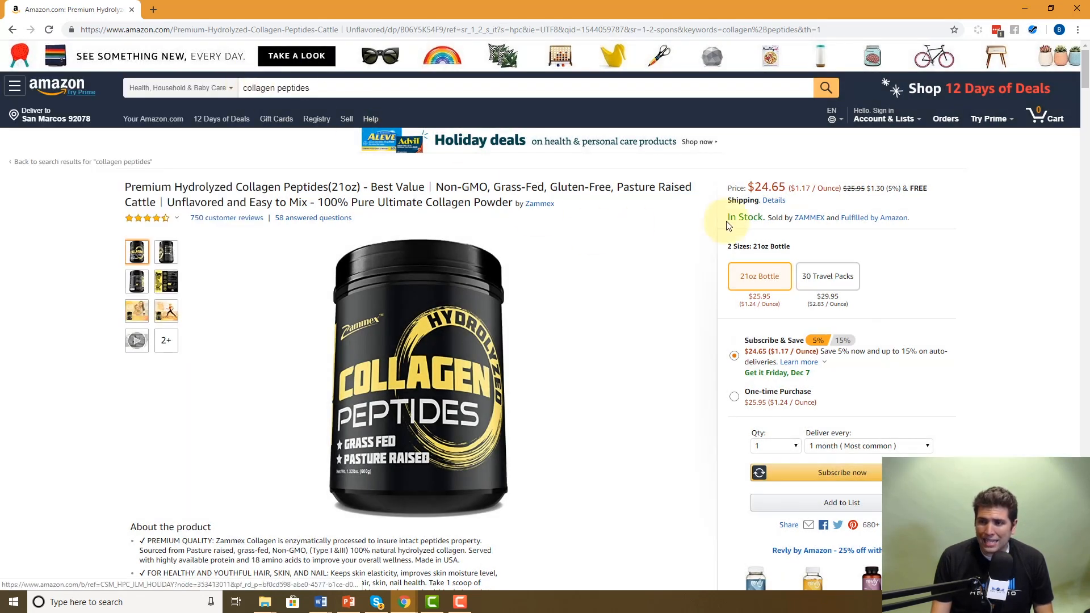
scroll("down", 3)
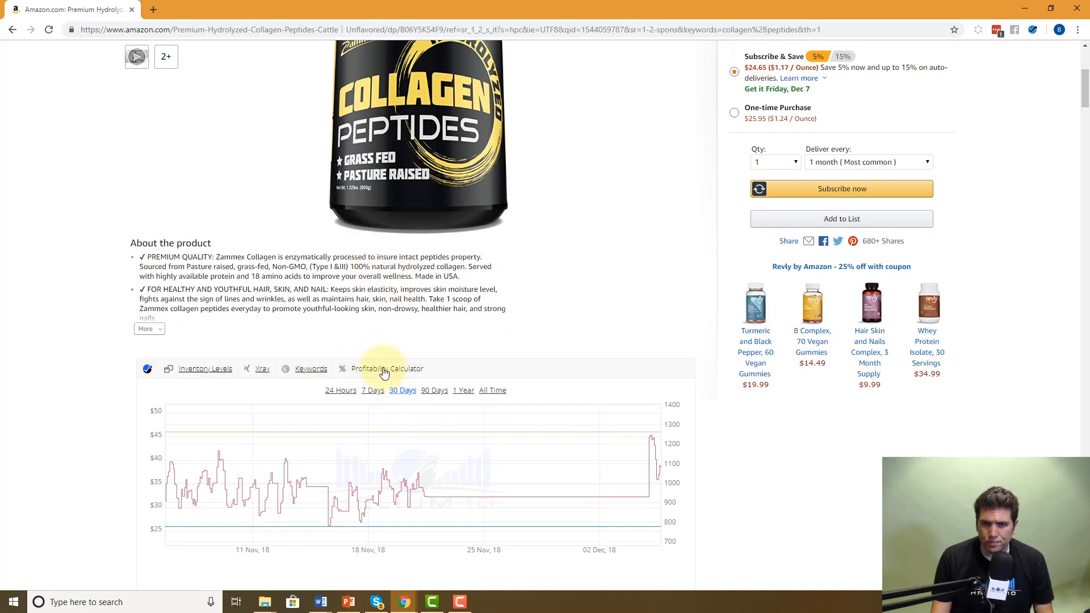
- Show the populated Profitability Calculator with net near $11.54 at the $25.95 price
left_click(386, 367)
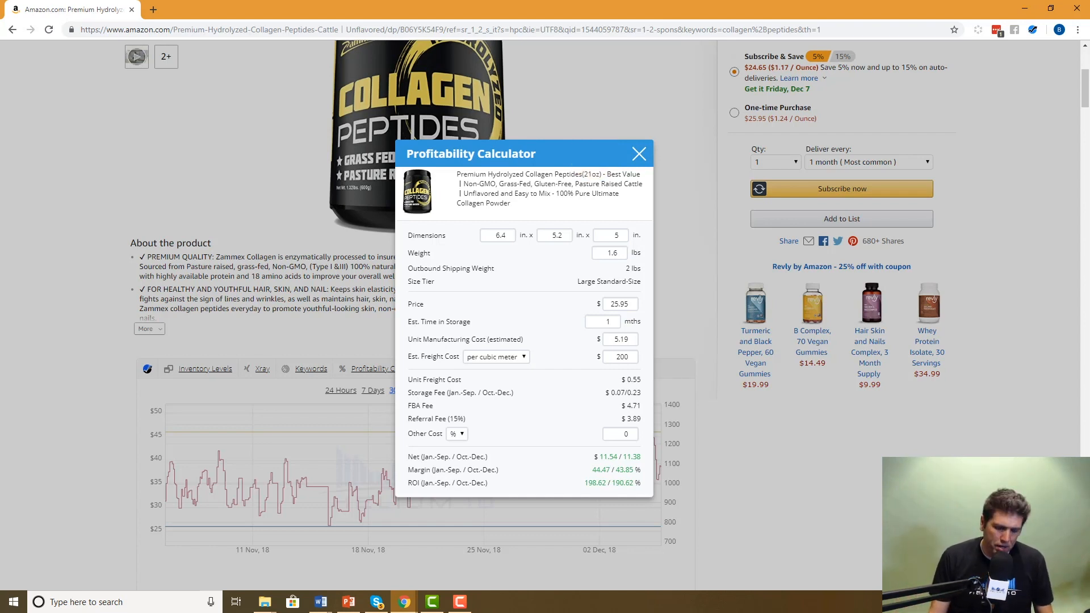
mouse_move(773, 395)
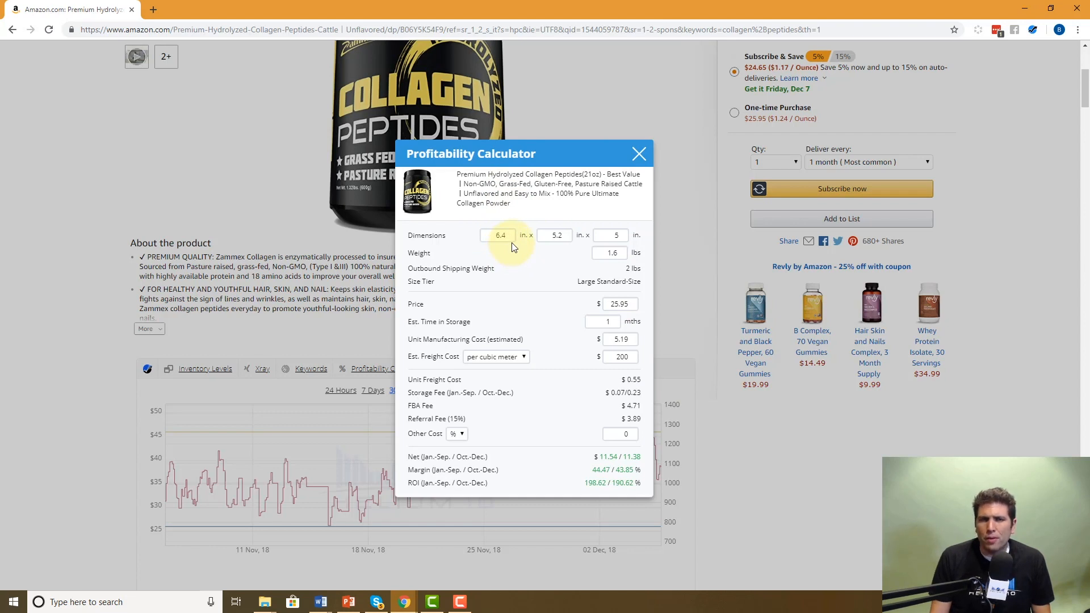
mouse_move(324, 178)
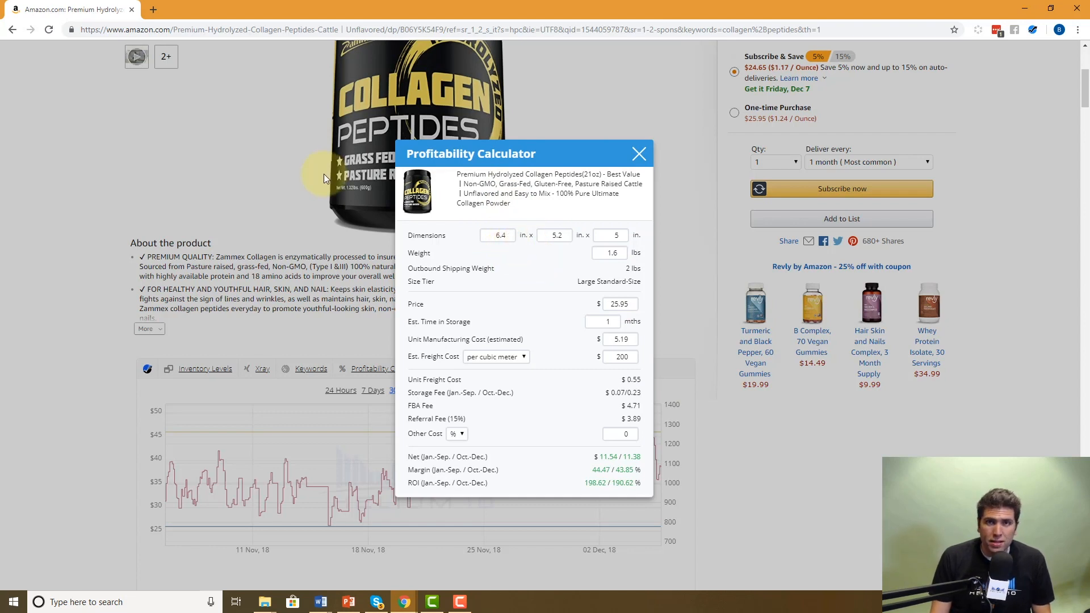
mouse_move(491, 266)
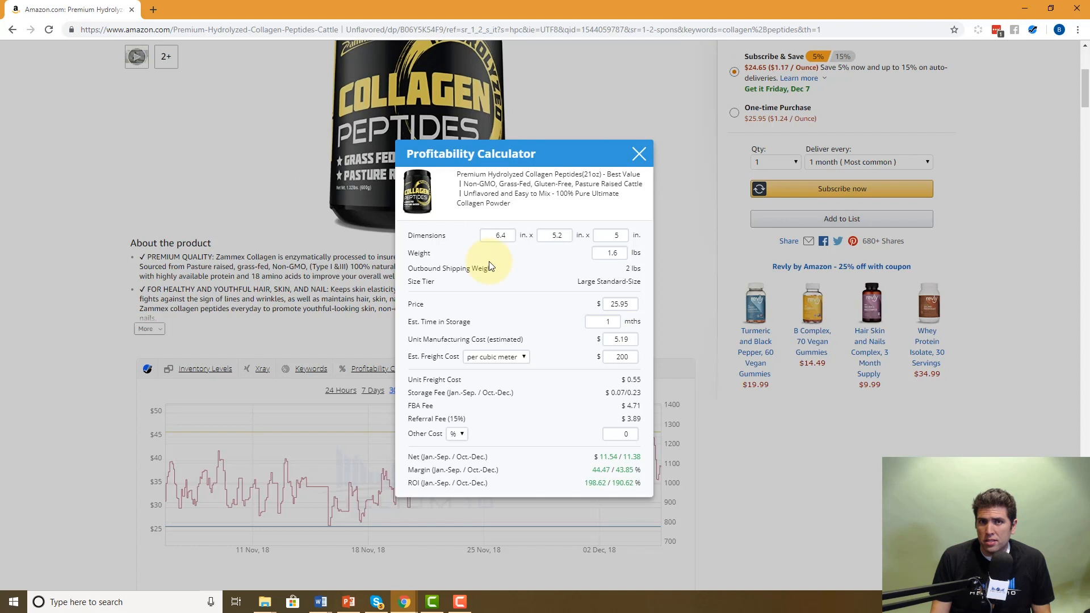
mouse_move(399, 103)
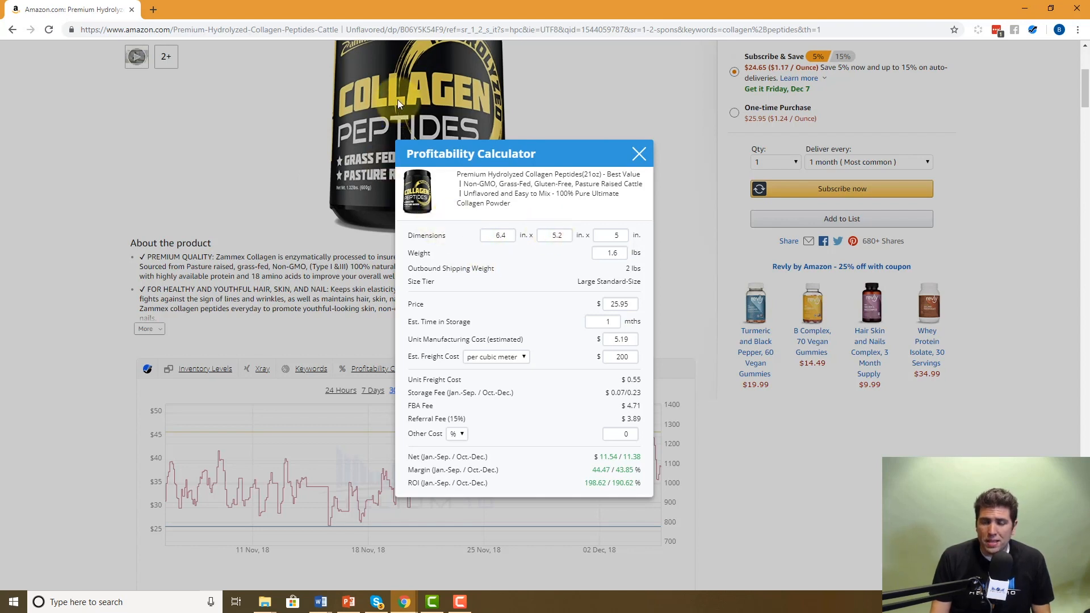
mouse_move(455, 200)
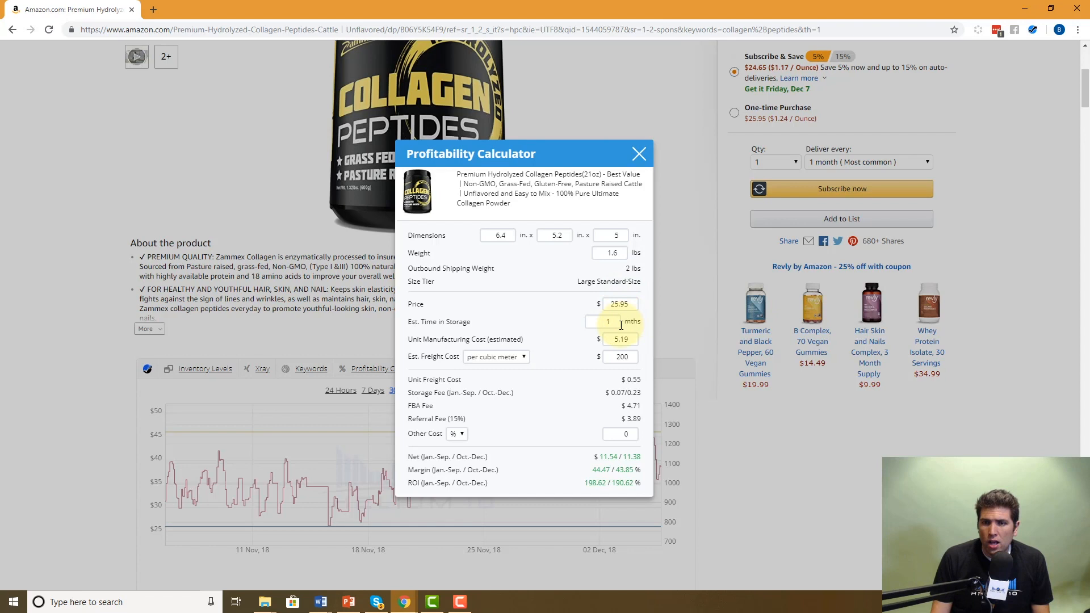
left_click(608, 322)
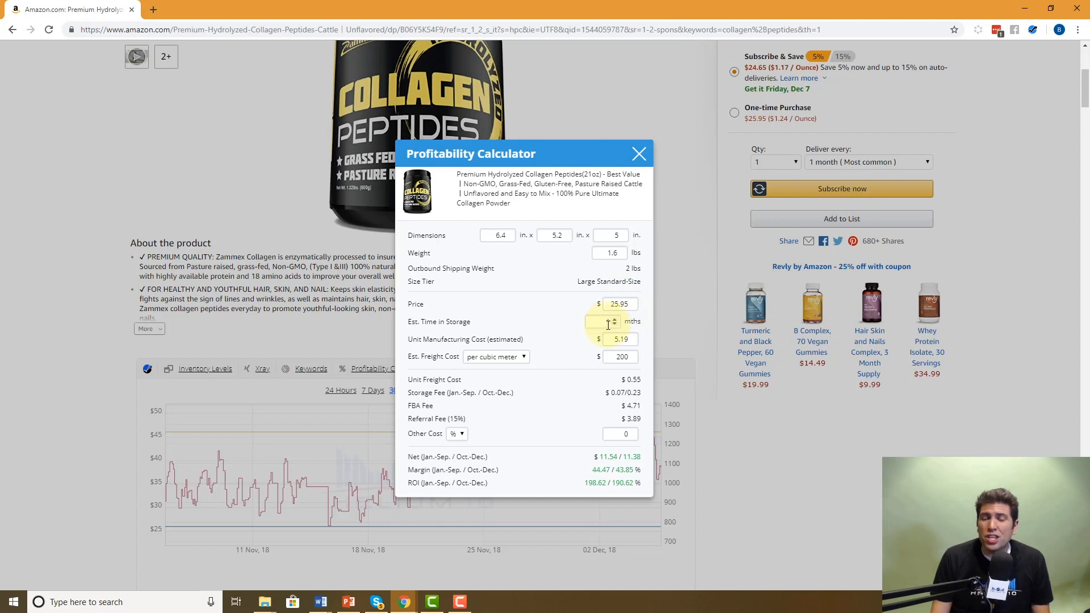
left_click(601, 321)
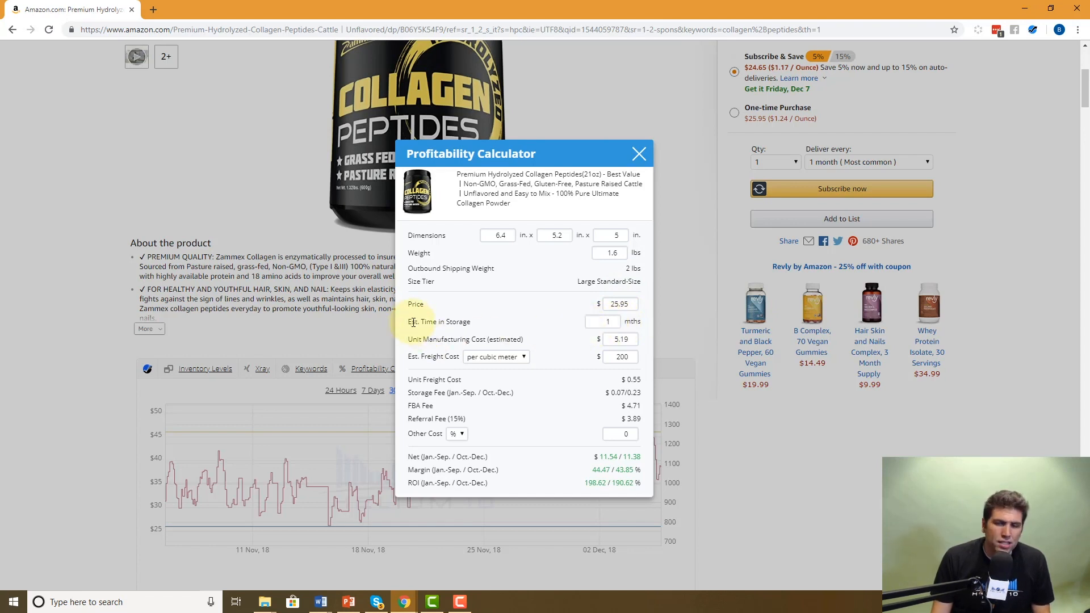
mouse_move(455, 324)
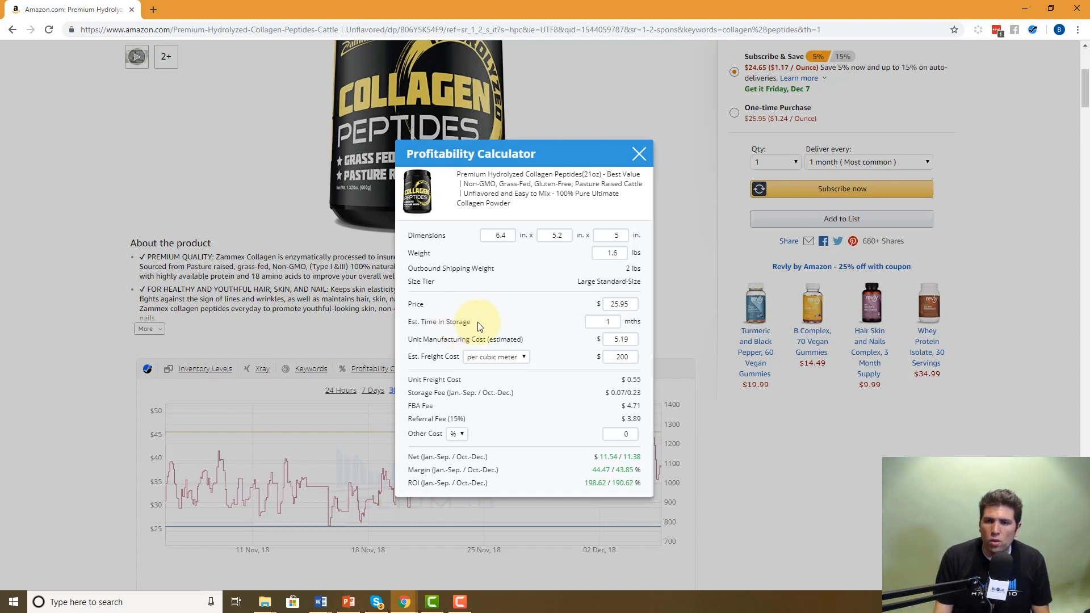
mouse_move(634, 320)
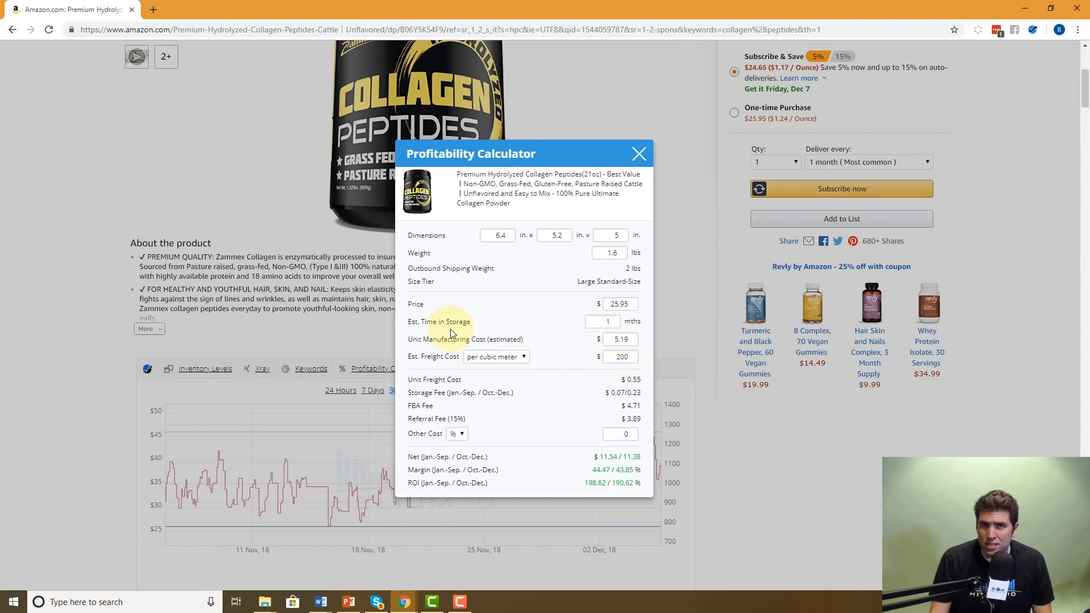
mouse_move(439, 356)
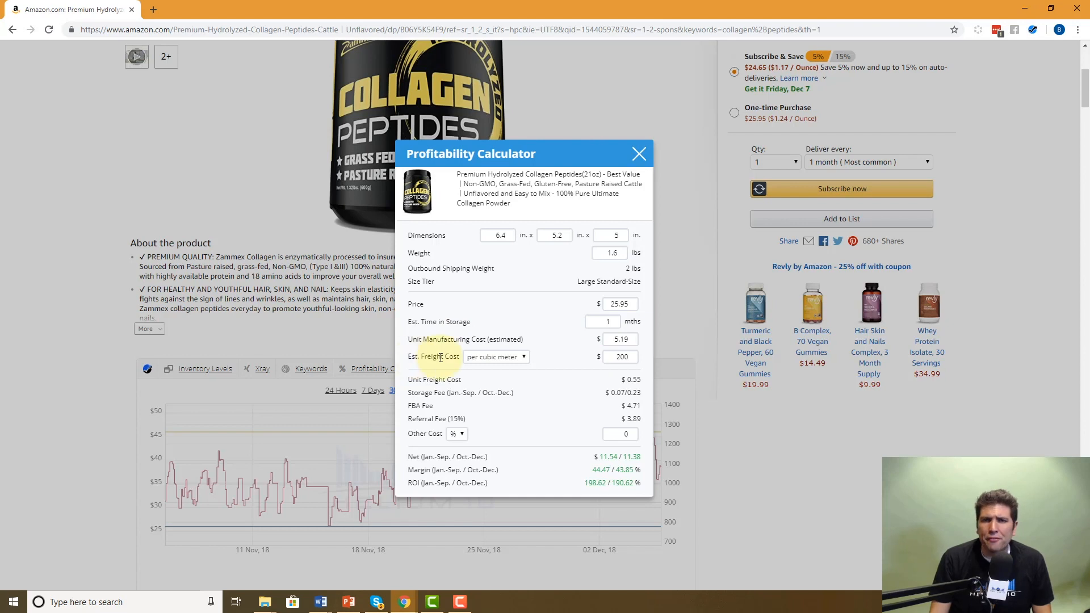
- Enter an estimated freight cost of $200, keeping it priced per cubic meter
left_click(495, 356)
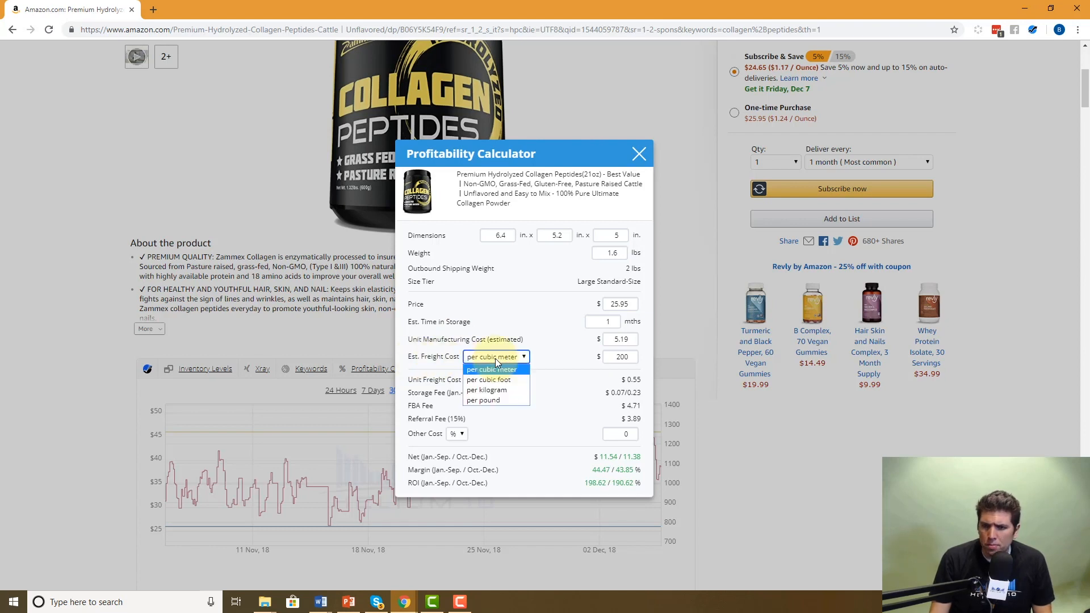
mouse_move(534, 363)
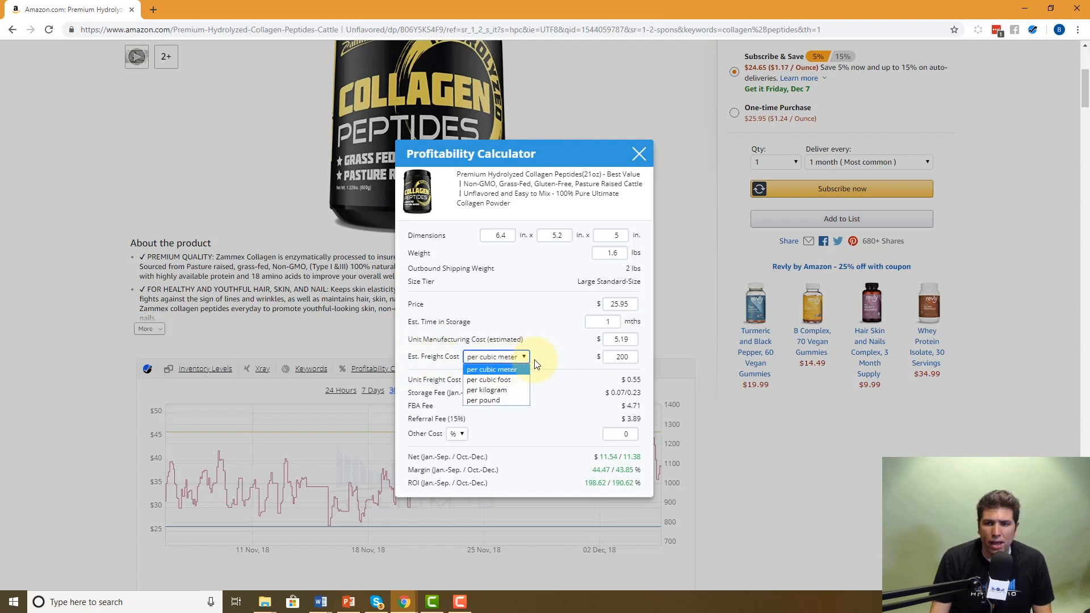
left_click(492, 369)
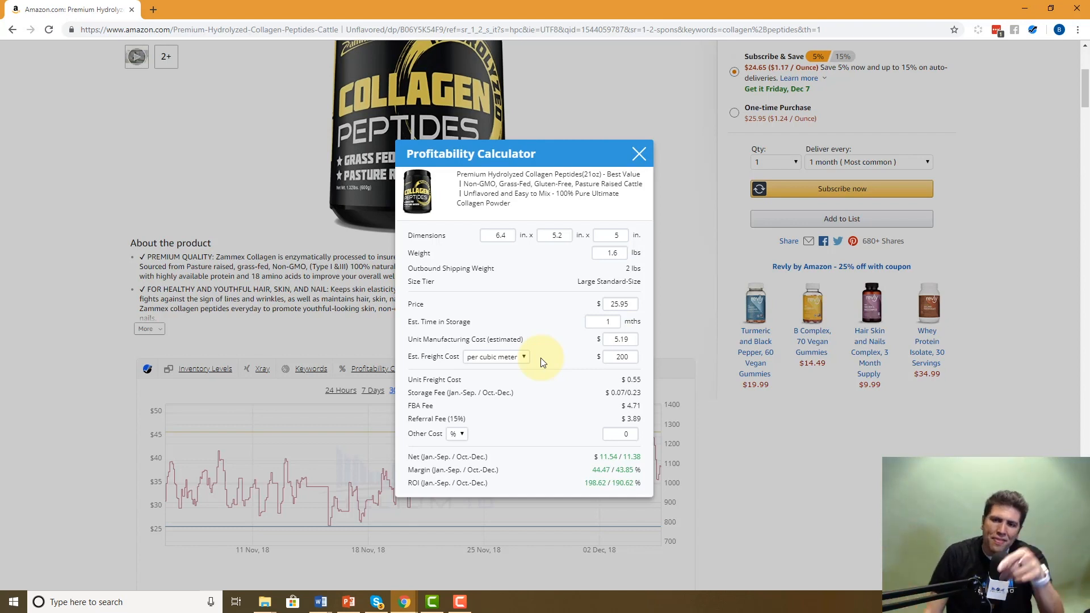
left_click(618, 357)
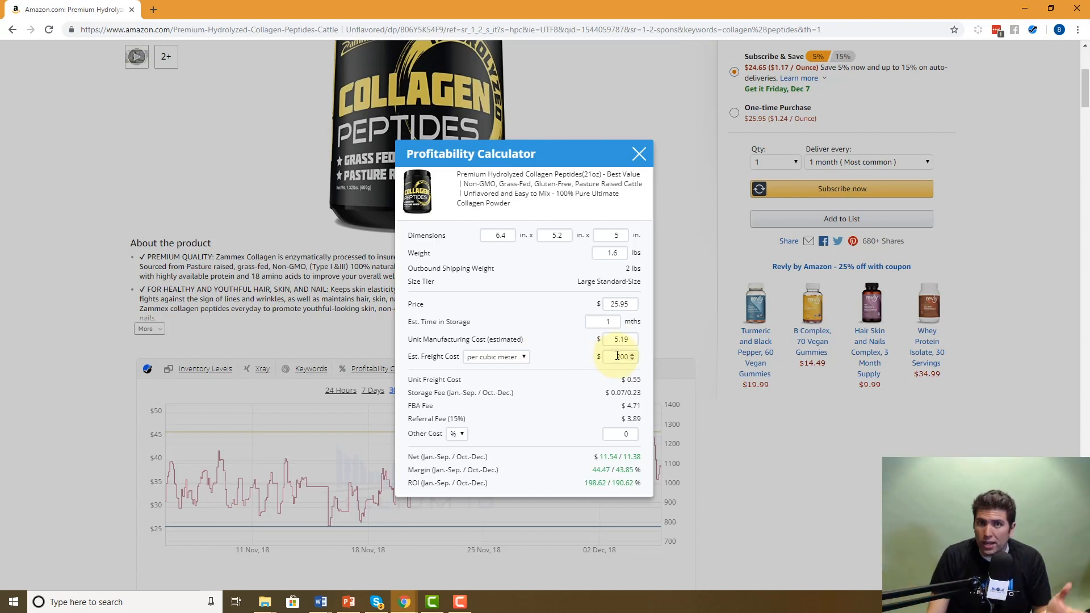
type("200")
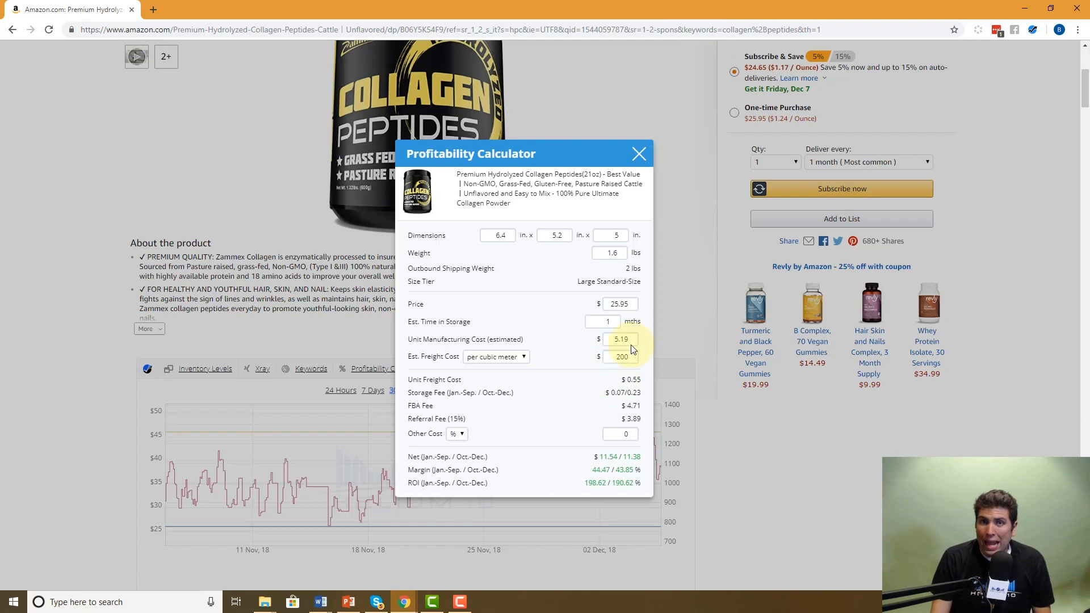
mouse_move(413, 382)
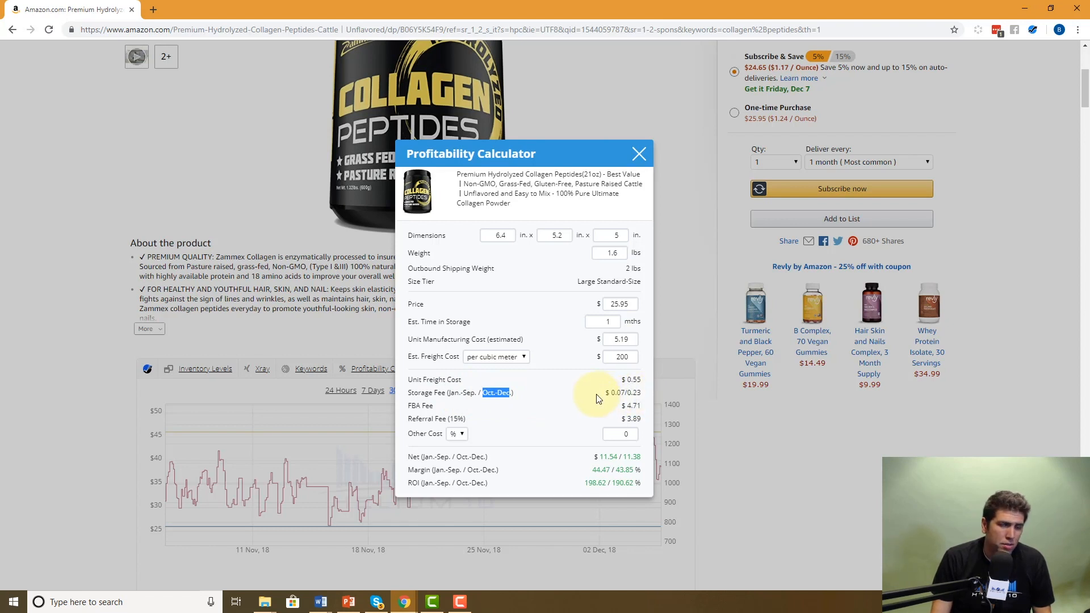
mouse_move(585, 393)
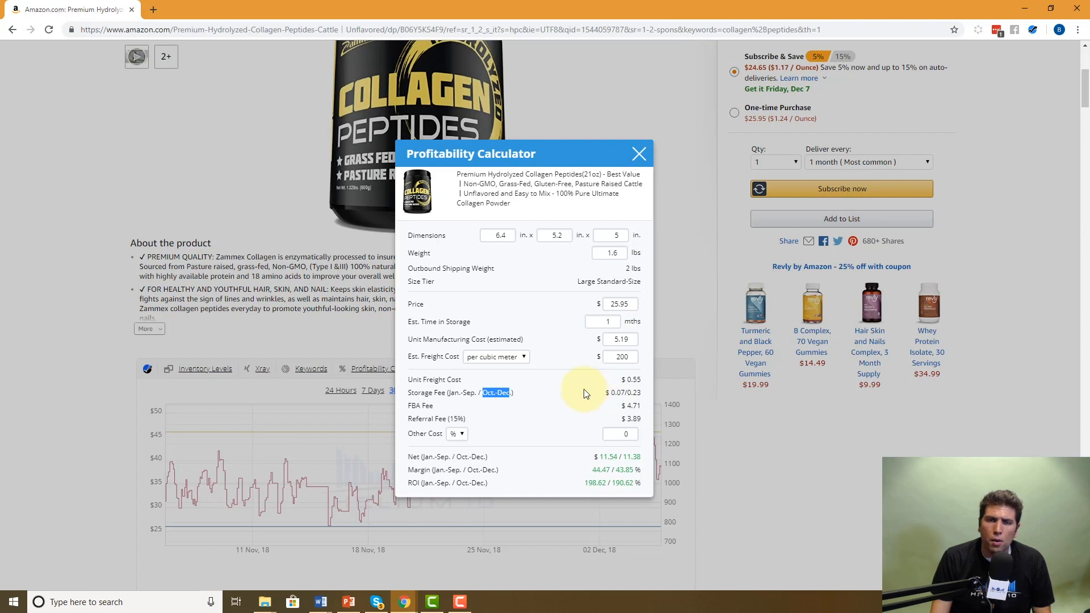
mouse_move(586, 399)
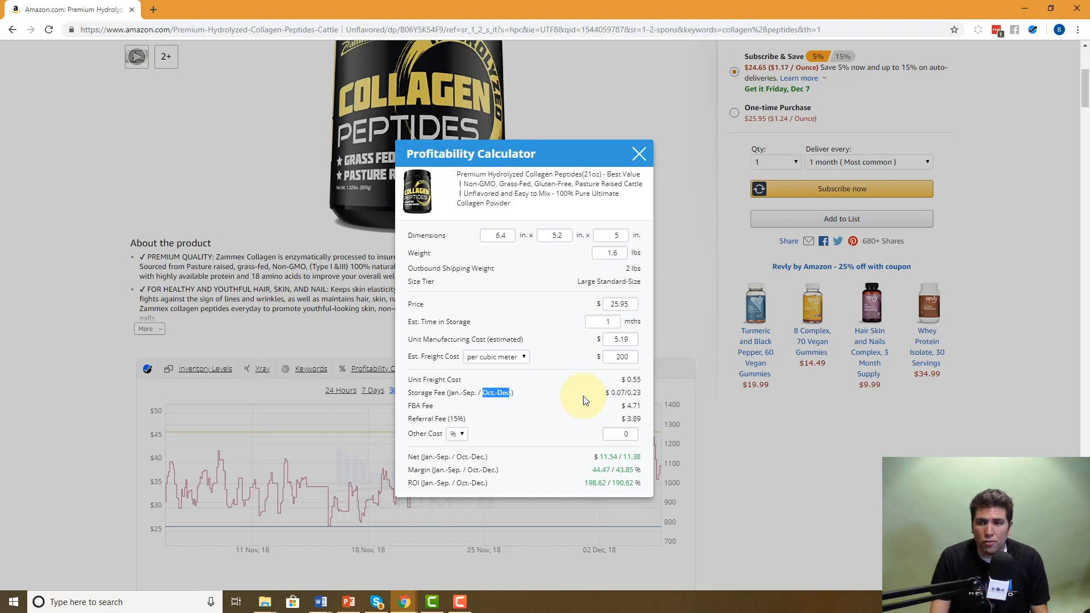
mouse_move(417, 406)
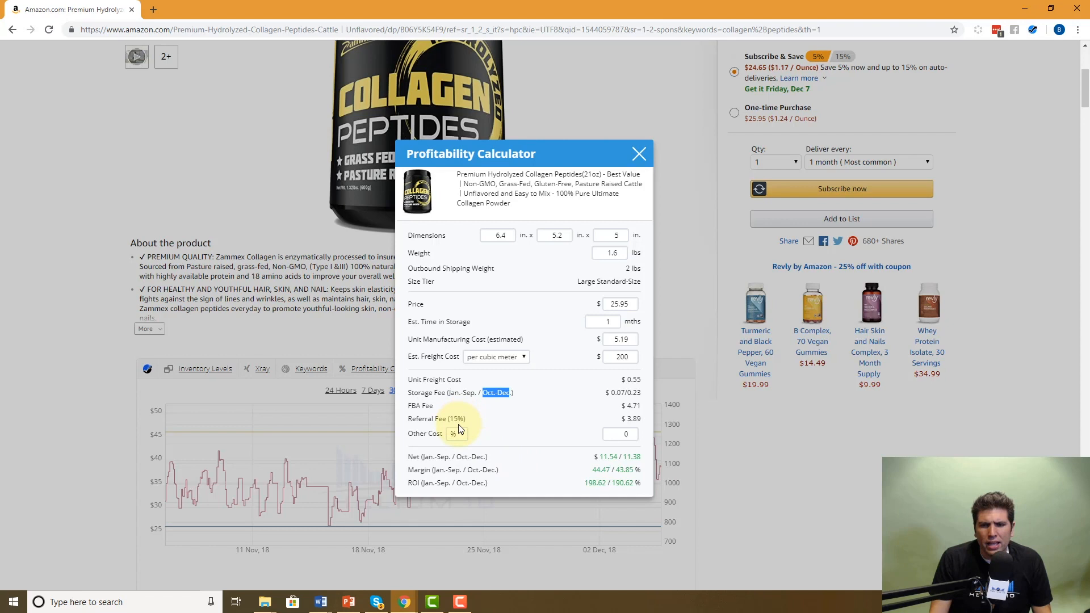
mouse_move(470, 337)
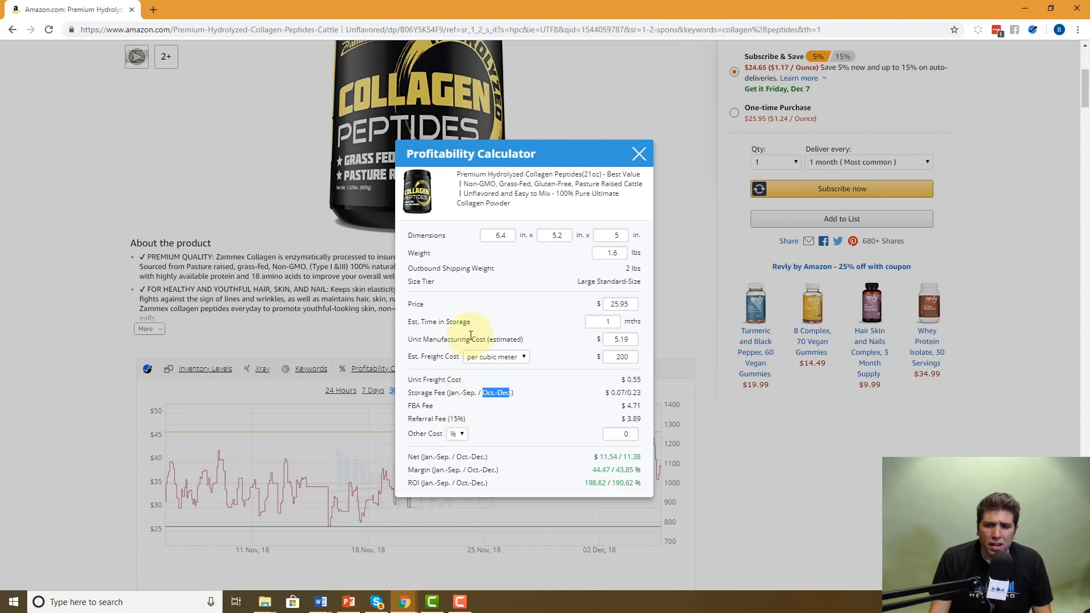
mouse_move(599, 321)
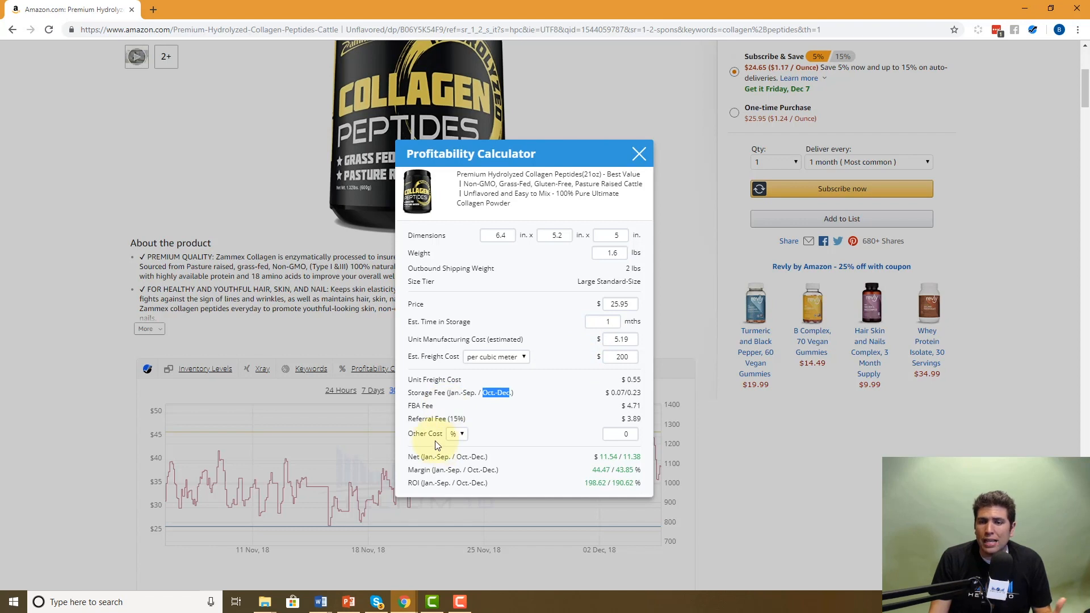
mouse_move(449, 439)
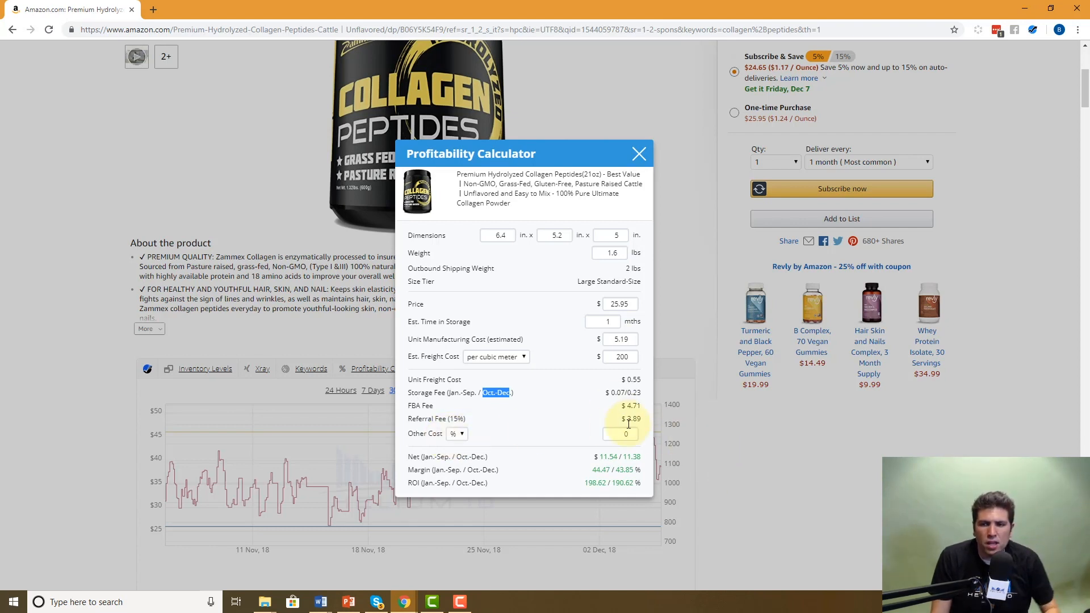
- Enter 10 as Other Cost and switch it to a dollar amount per unit
type("10")
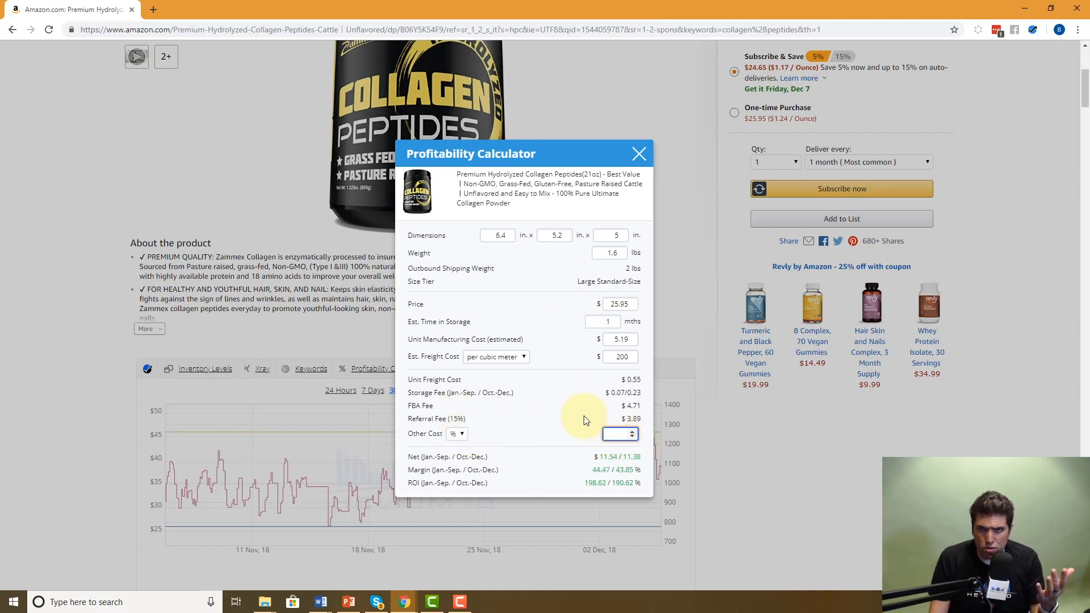
left_click(456, 433)
type("1")
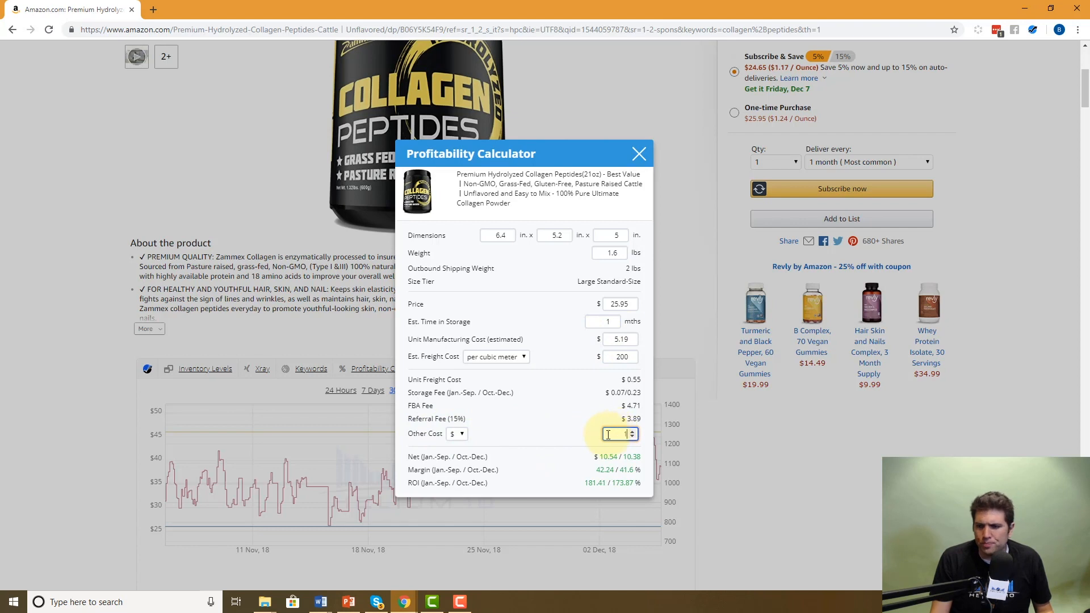
mouse_move(606, 469)
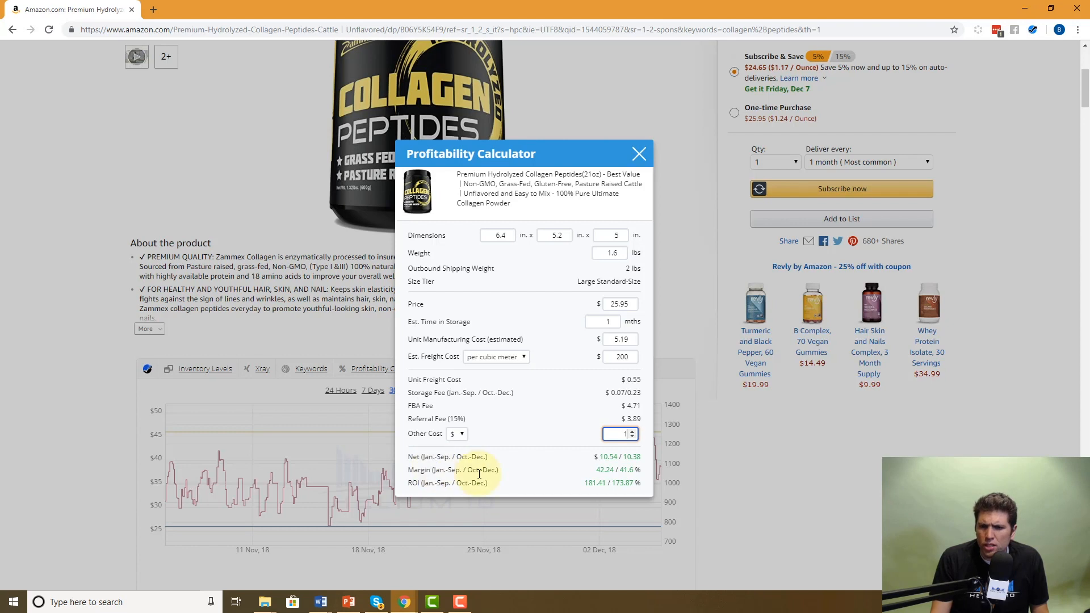
mouse_move(485, 440)
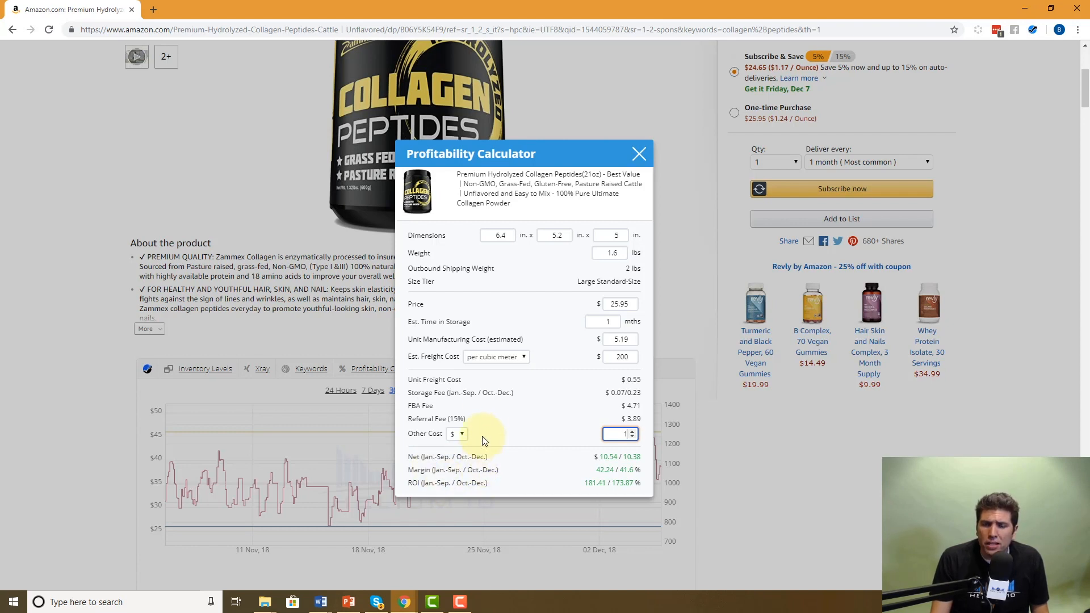
mouse_move(537, 345)
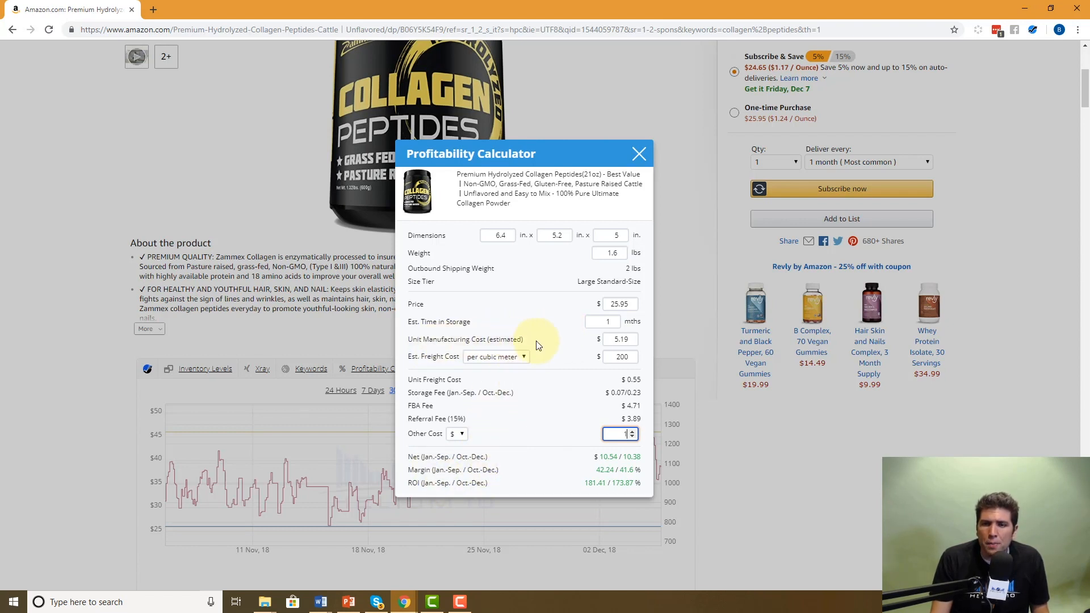
mouse_move(514, 351)
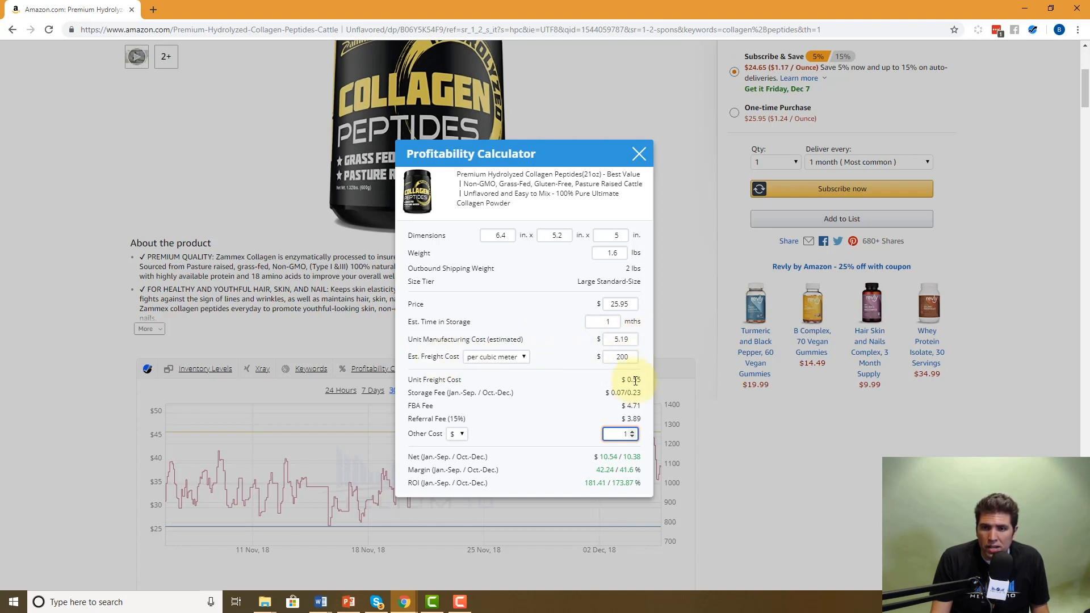
double_click(630, 379)
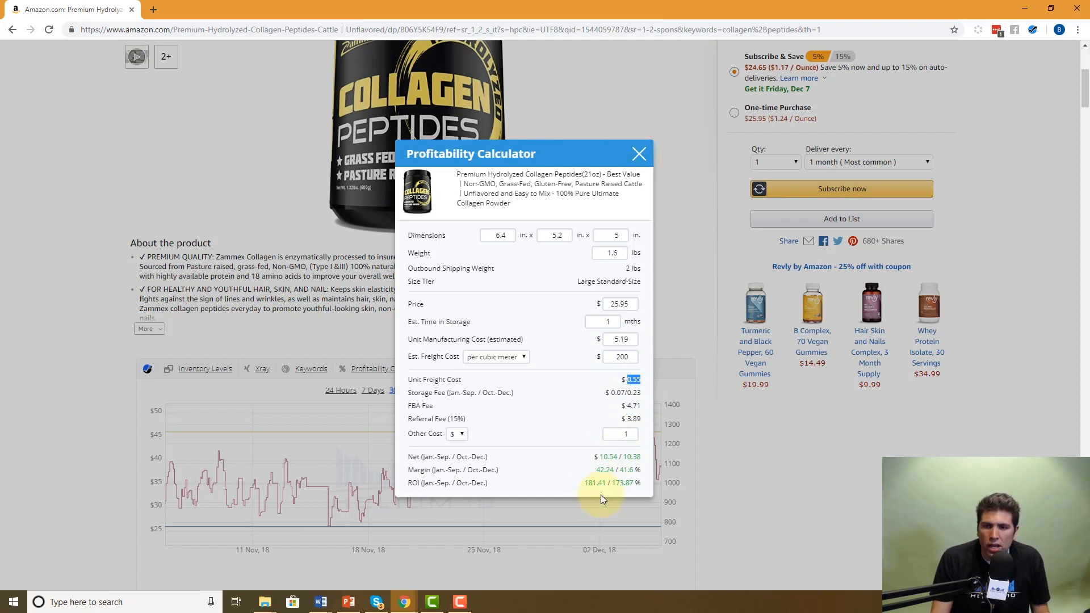
mouse_move(603, 483)
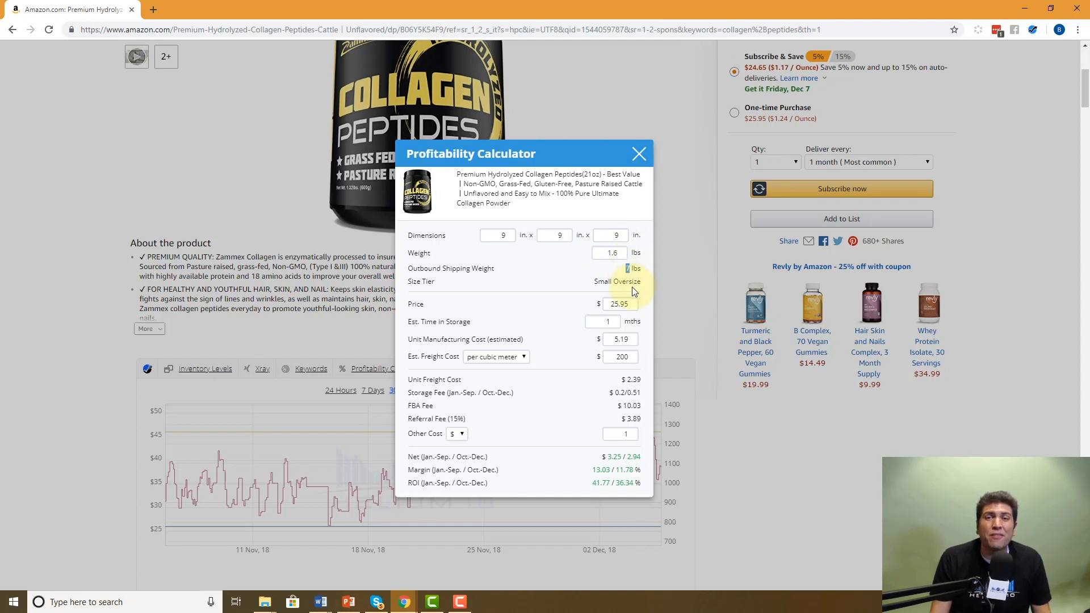
- Highlight the Small Oversize size tier and the reduced margin figure for emphasis
double_click(614, 282)
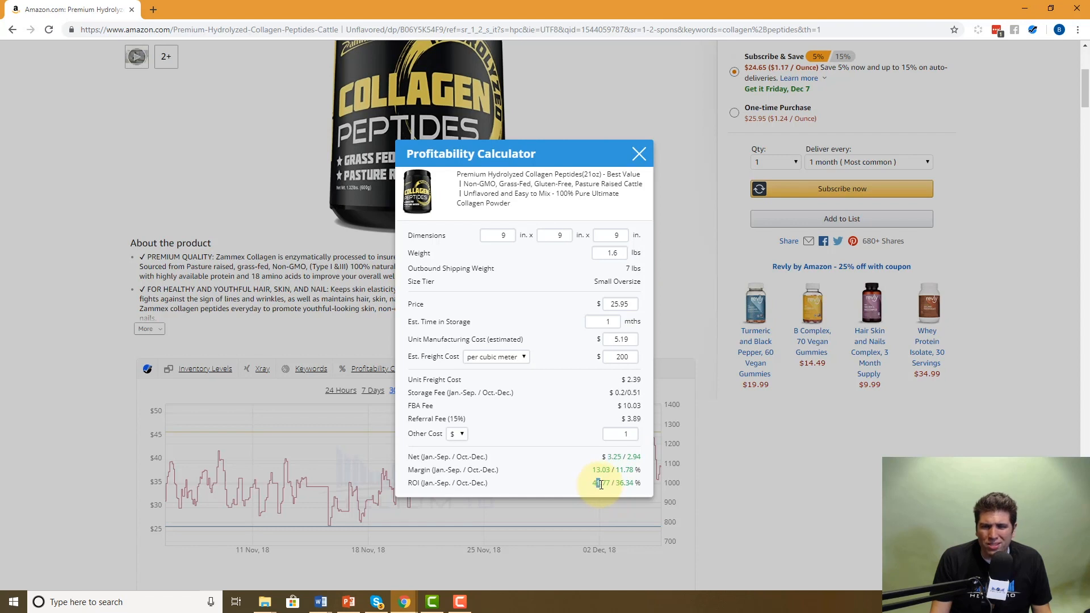
double_click(600, 469)
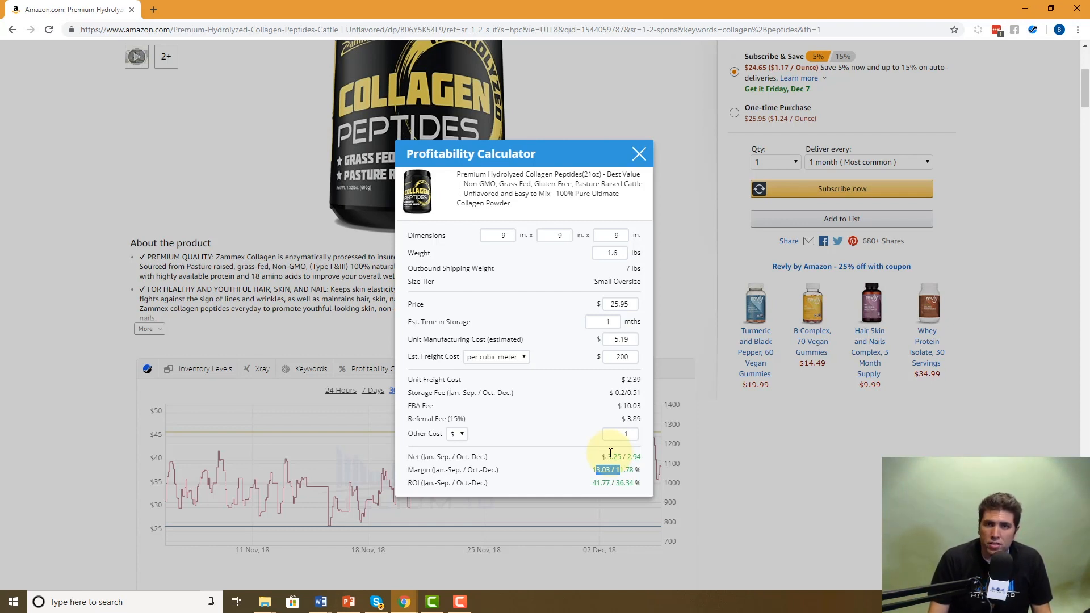
mouse_move(636, 246)
type("8")
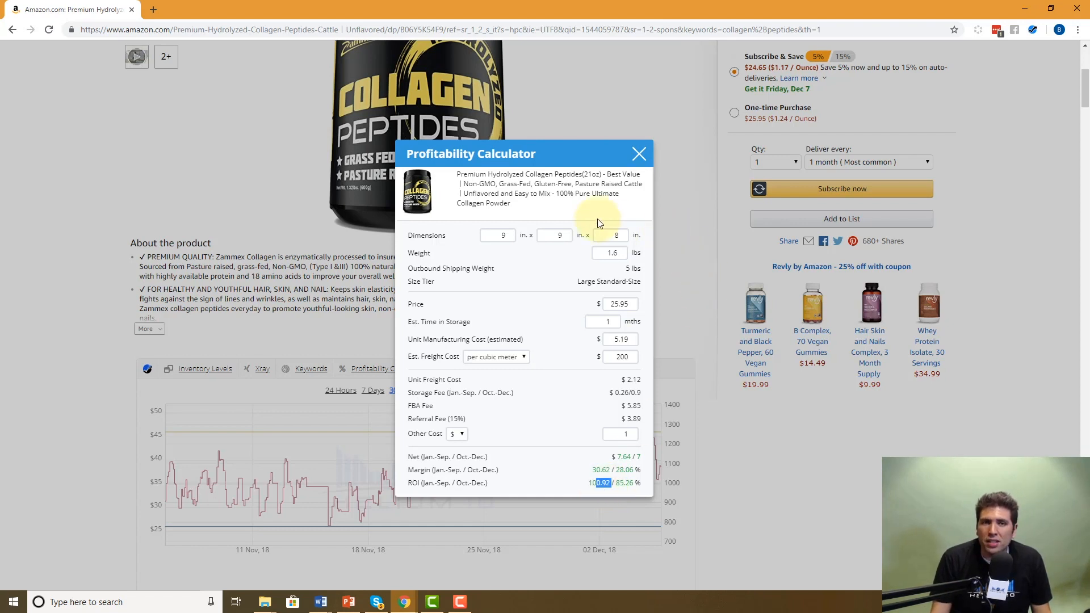
mouse_move(583, 311)
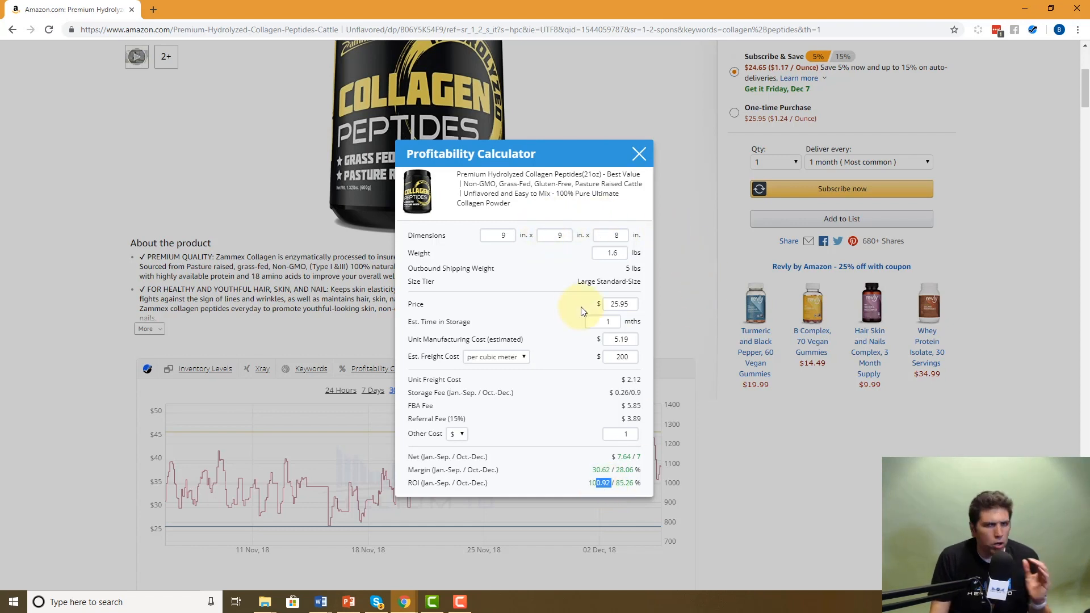
mouse_move(583, 320)
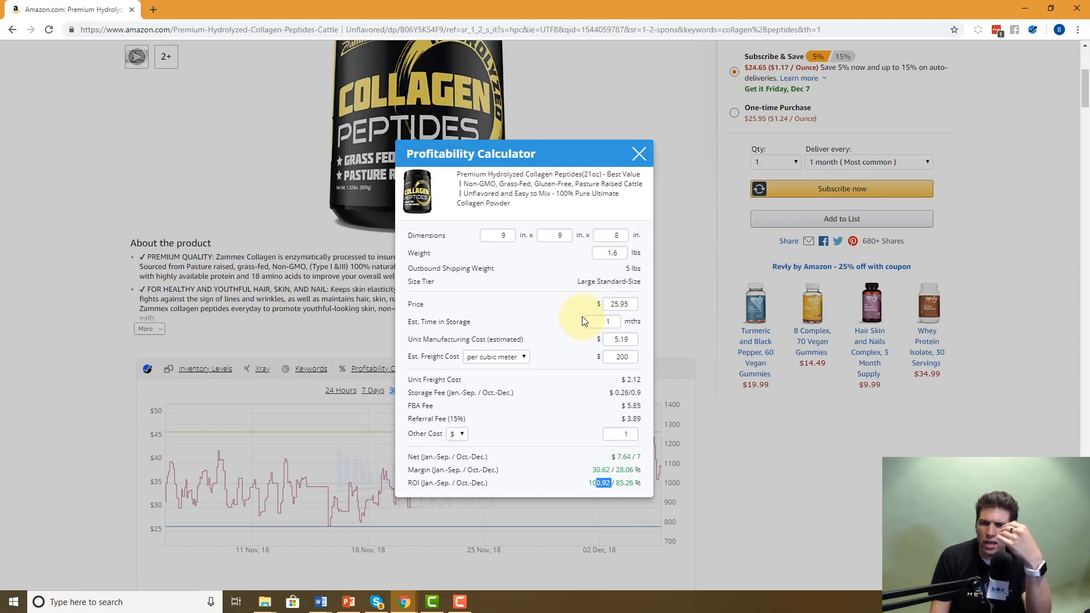
mouse_move(654, 403)
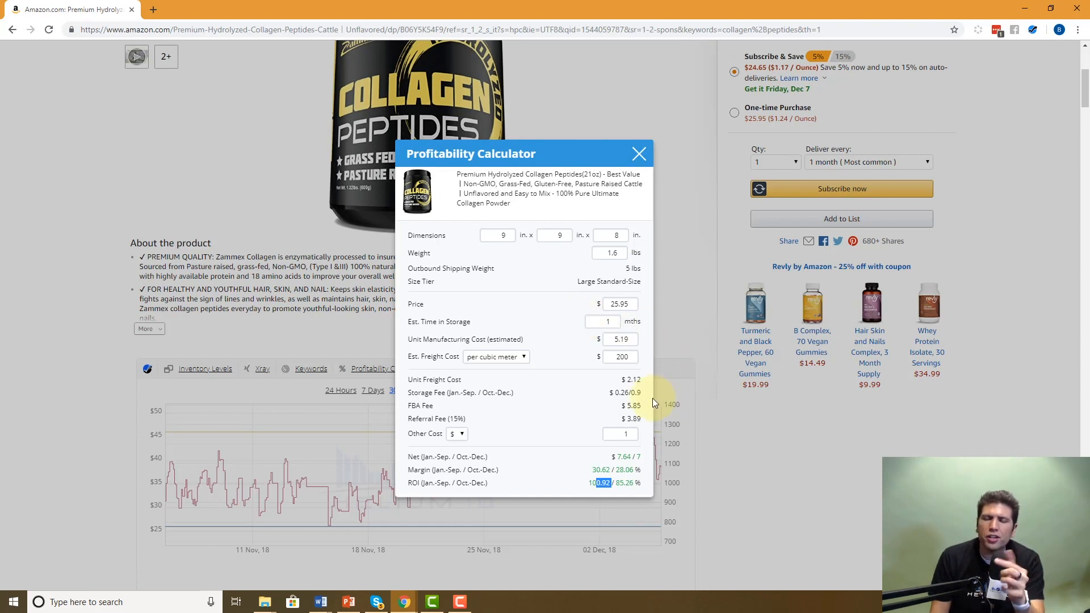
mouse_move(601, 360)
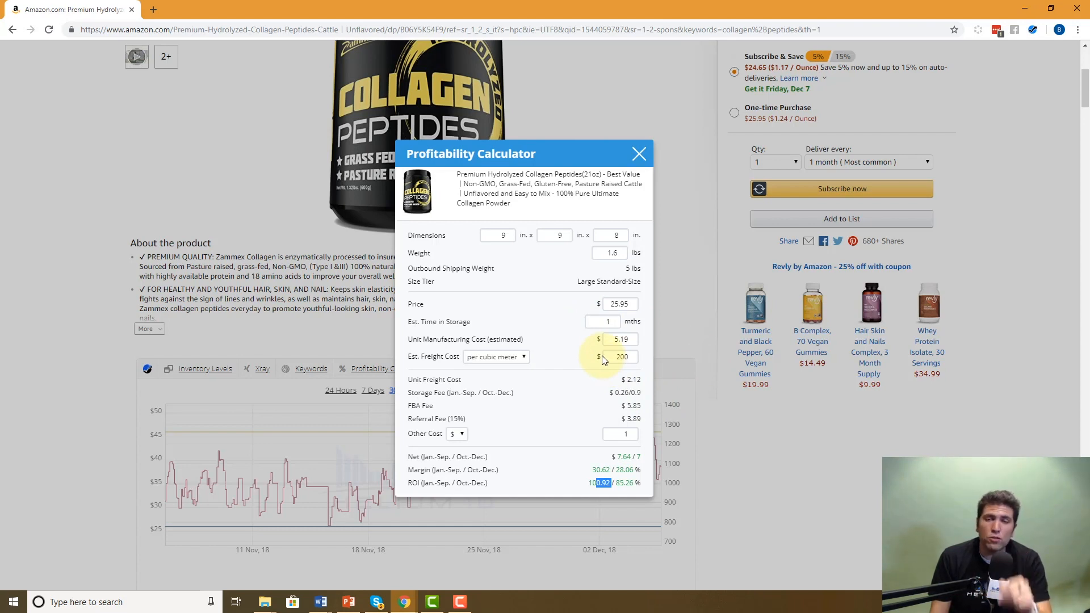
mouse_move(622, 357)
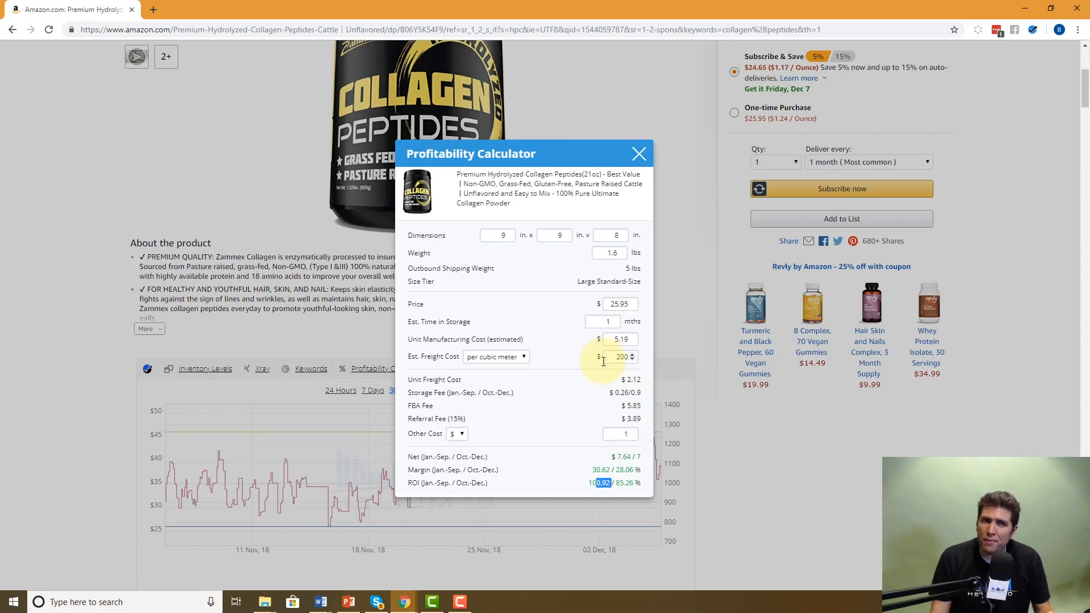